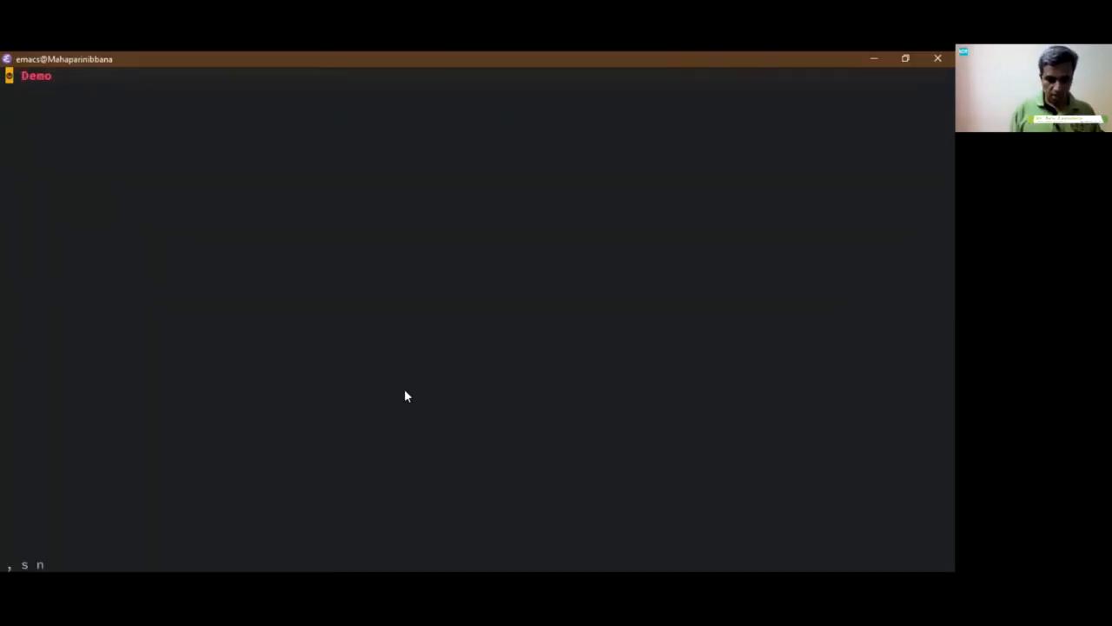
Expand the 'inv' invoice snippet under Demo, with ACMEClient1 as client name
type("inv")
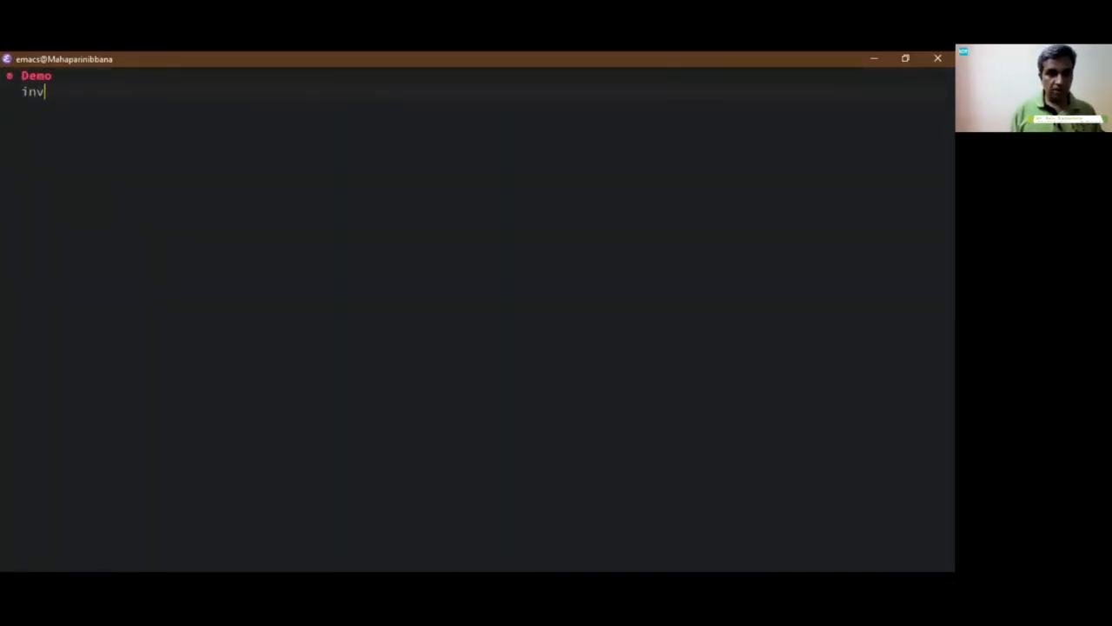
key("Tab")
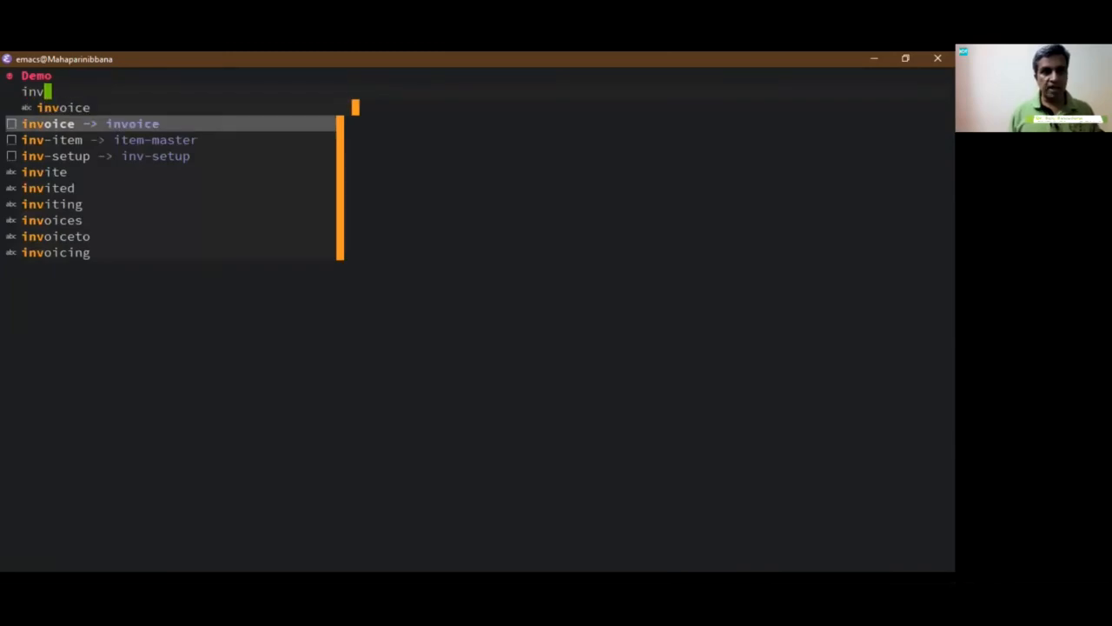
mouse_move(337, 394)
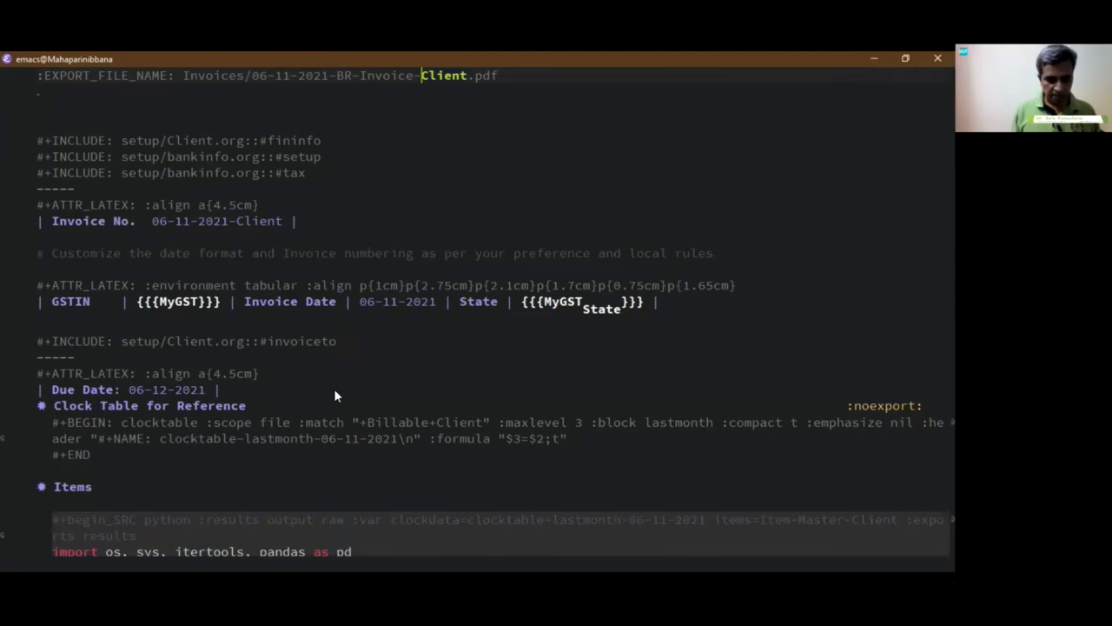
scroll("down", 3)
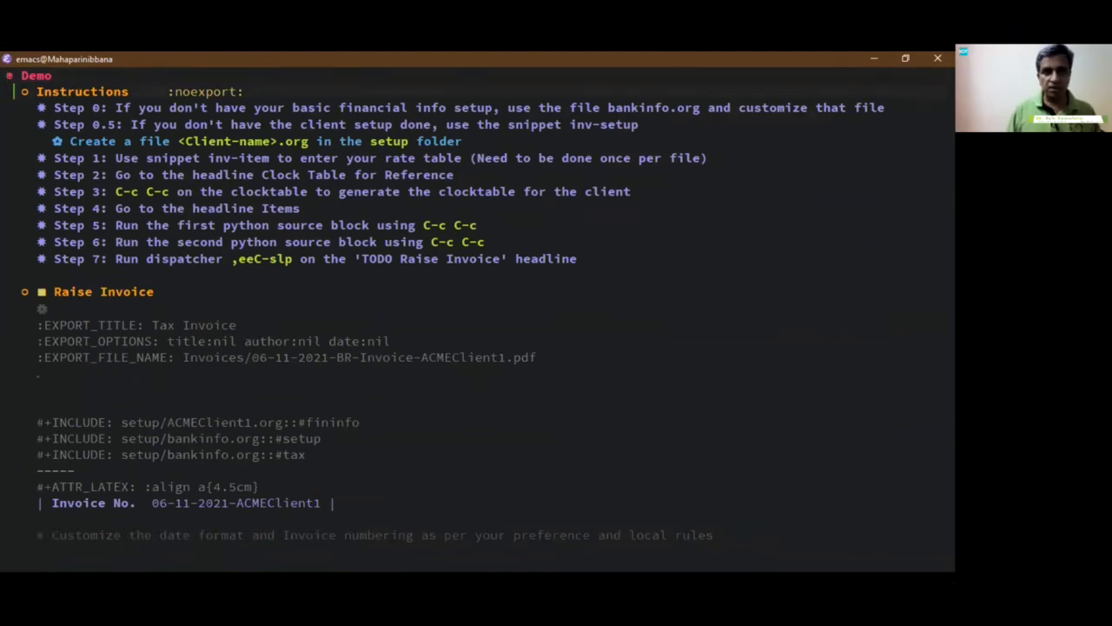
mouse_move(866, 314)
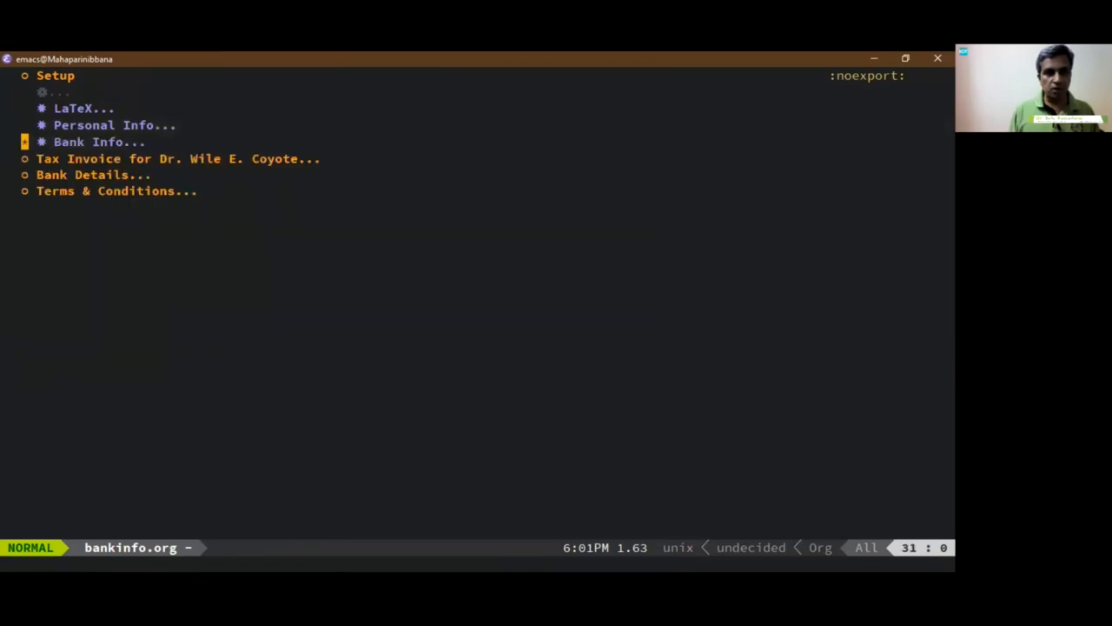
Review bankinfo.org, then list the setup folder showing bankinfo.org and ACMEClient1.org
left_click(98, 142)
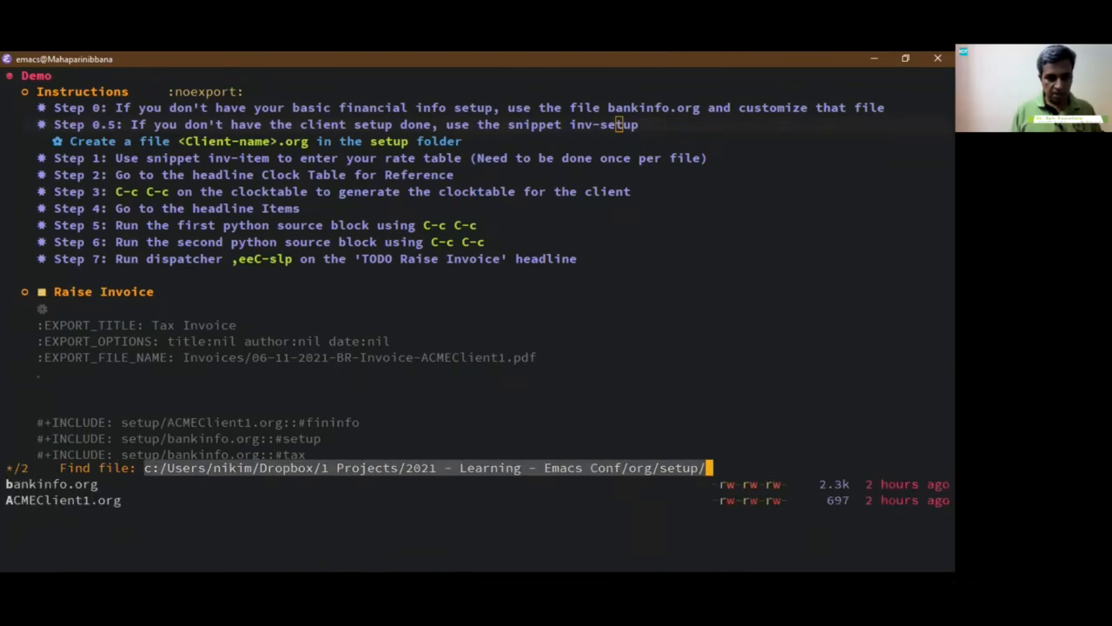
Append an inv-setup block for ACMEClient1 at the end of ACMEClient1.org
left_click(63, 500)
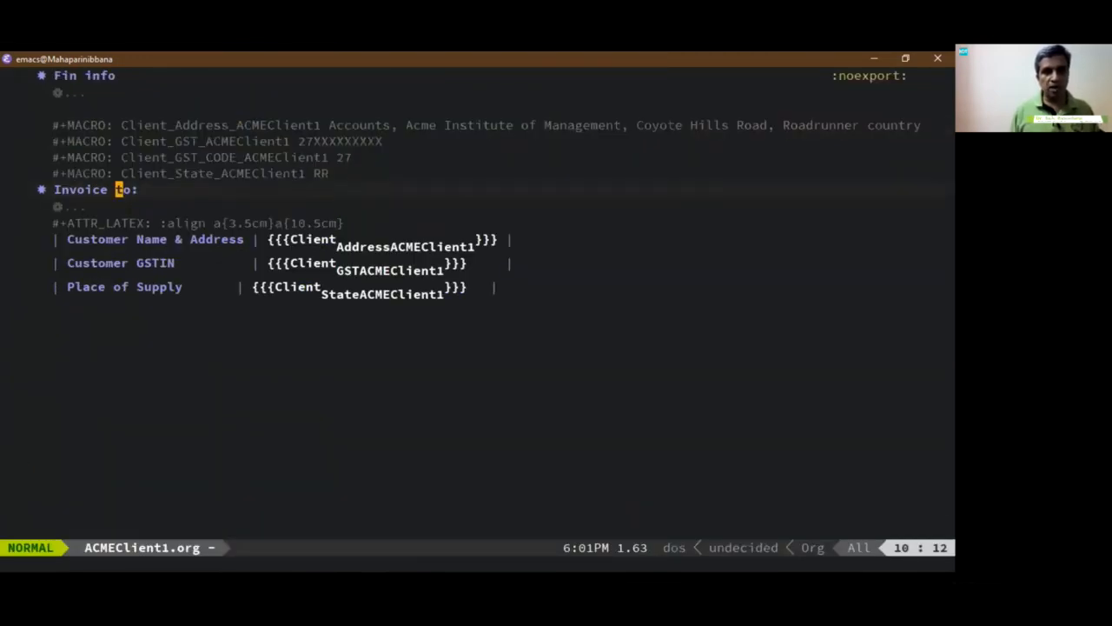
key("G")
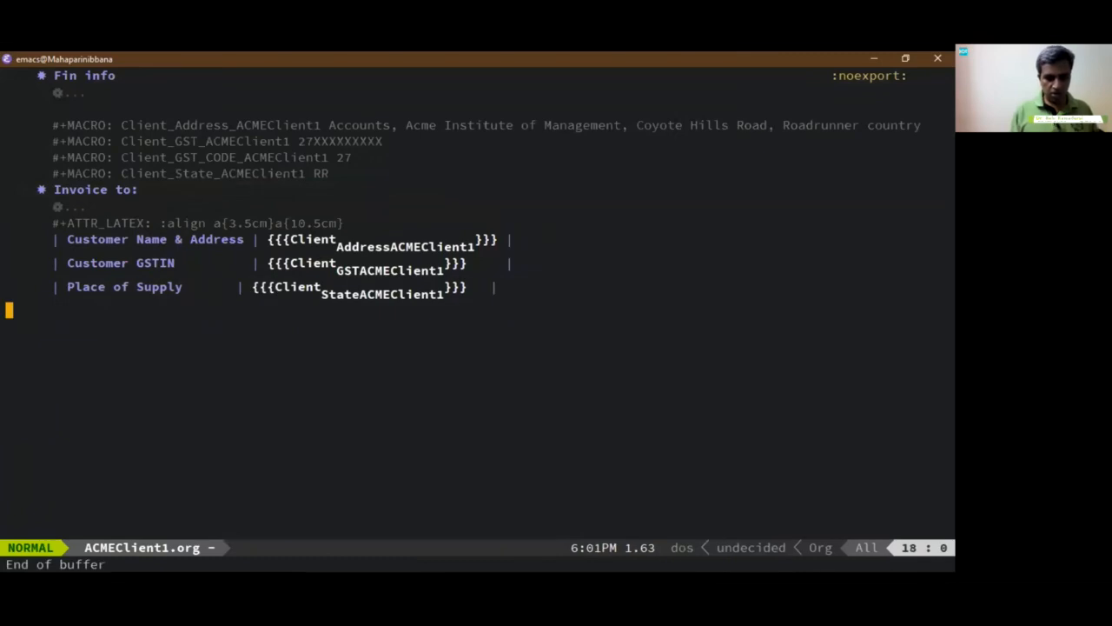
type("invoiceto")
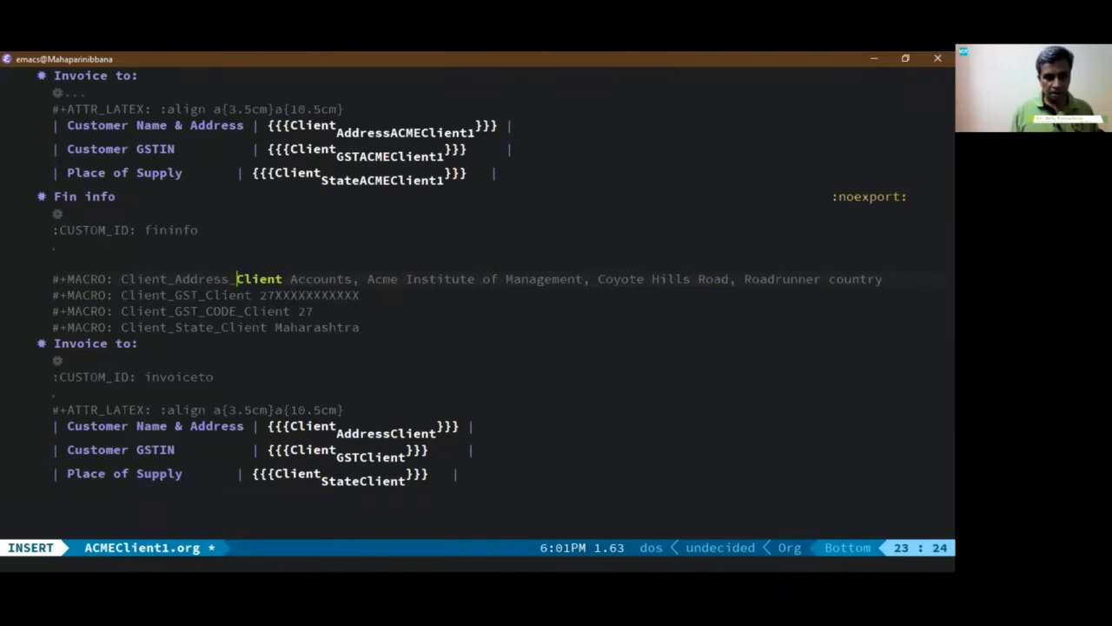
type("ACME")
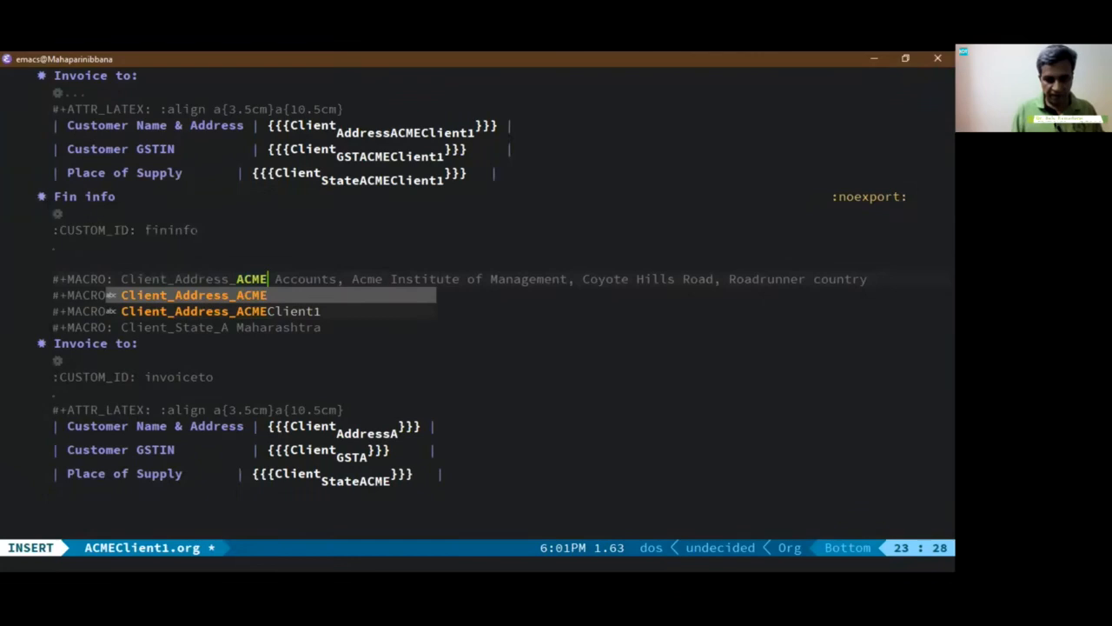
type("C")
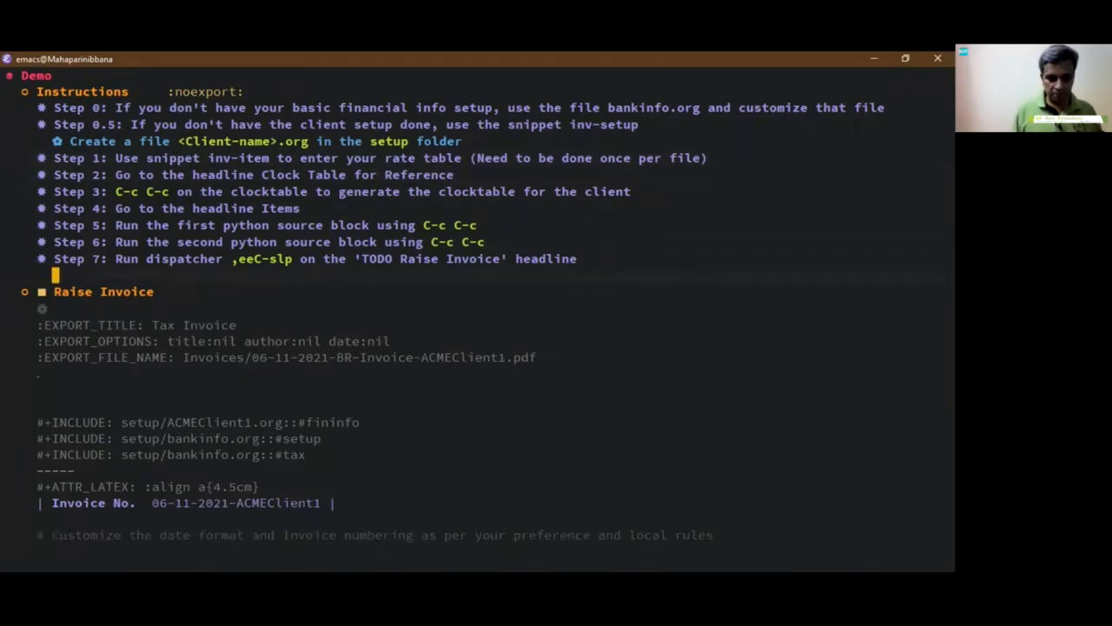
Expand the inv-item snippet into the Item-Master-ACMEClient1 rate table (HSN 998393, rate 100, GST 18)
type("inv")
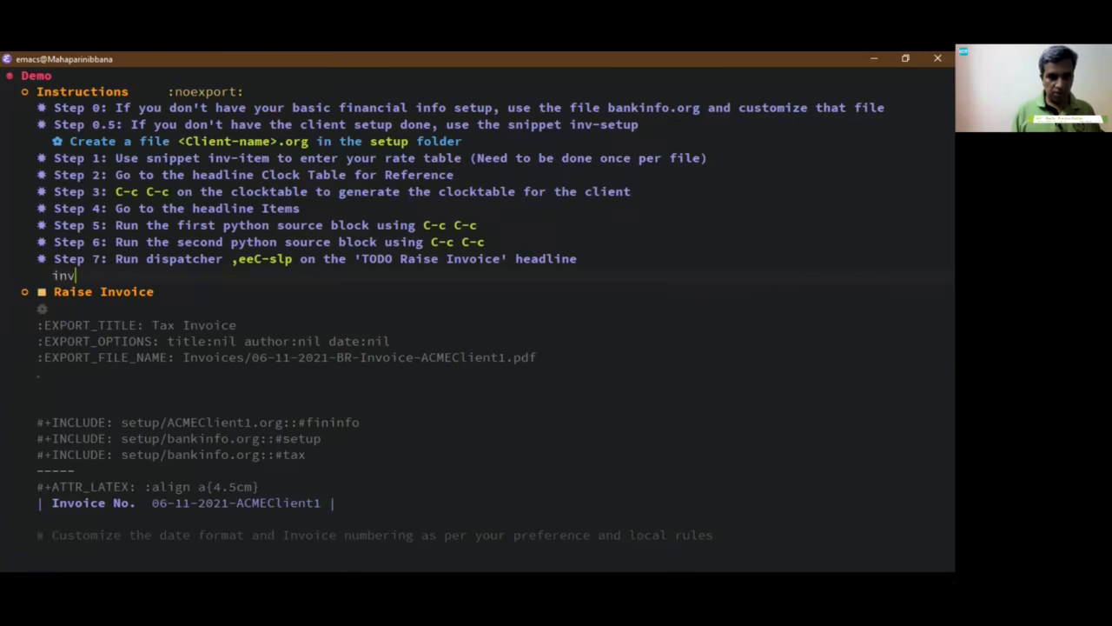
type("-i")
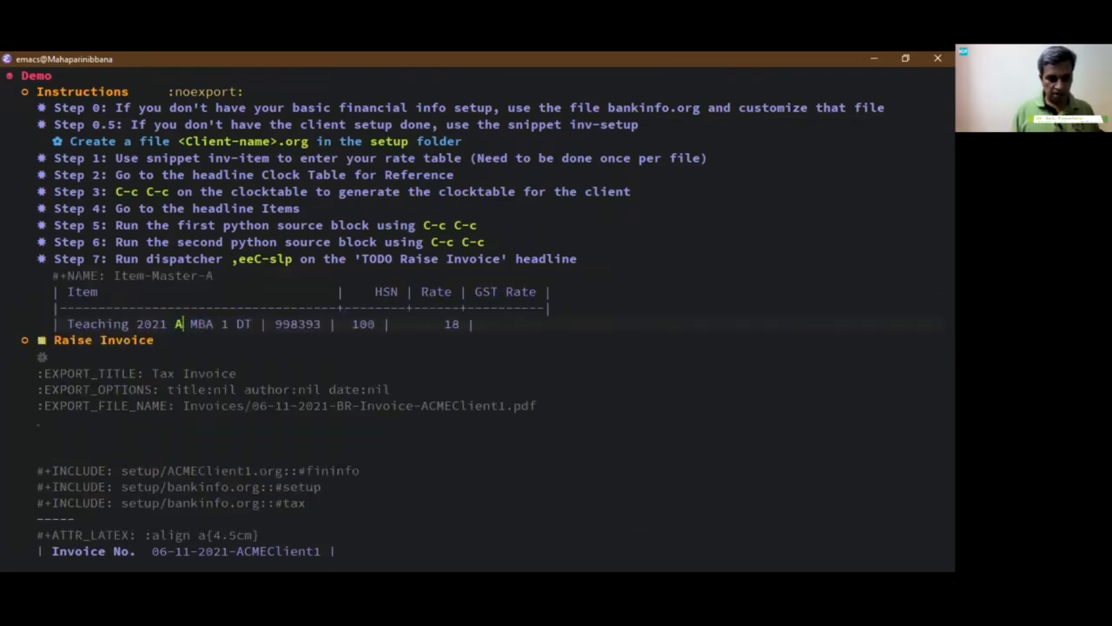
type("CMEClient1")
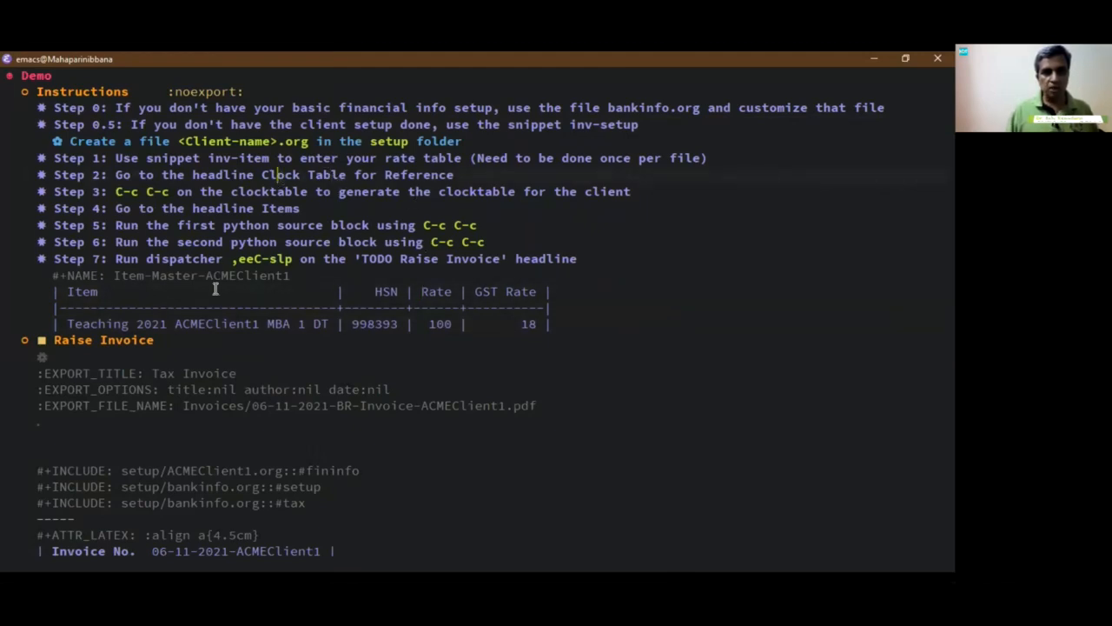
scroll("down", 3)
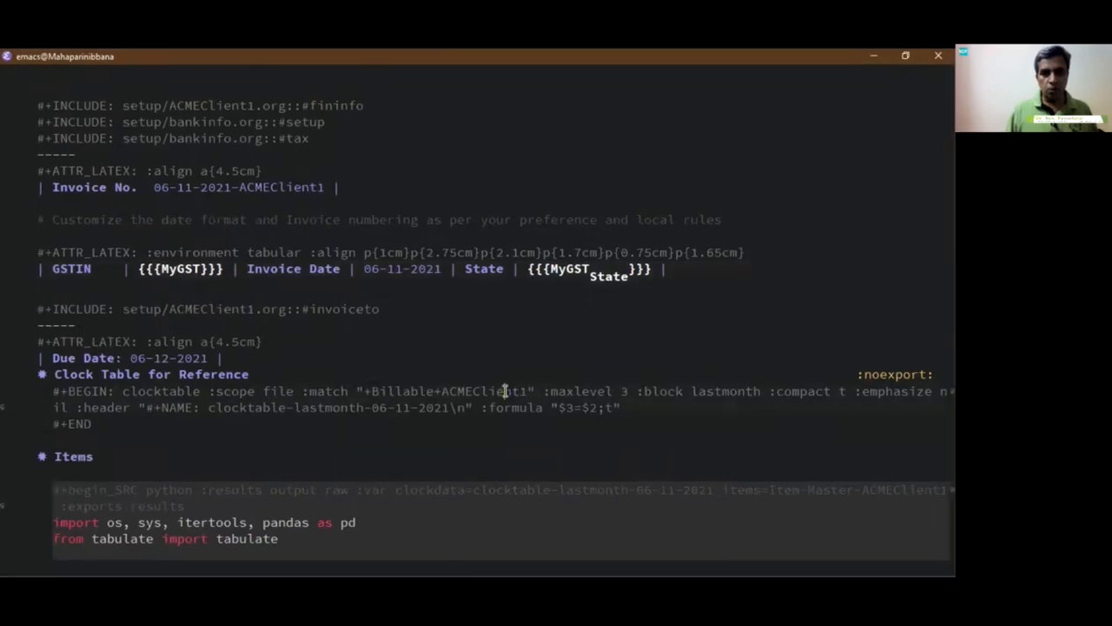
Update the clocktable block, logging 1:00 for Teaching 2021 ACMEClient1 MBA 1 DT
left_click(404, 391)
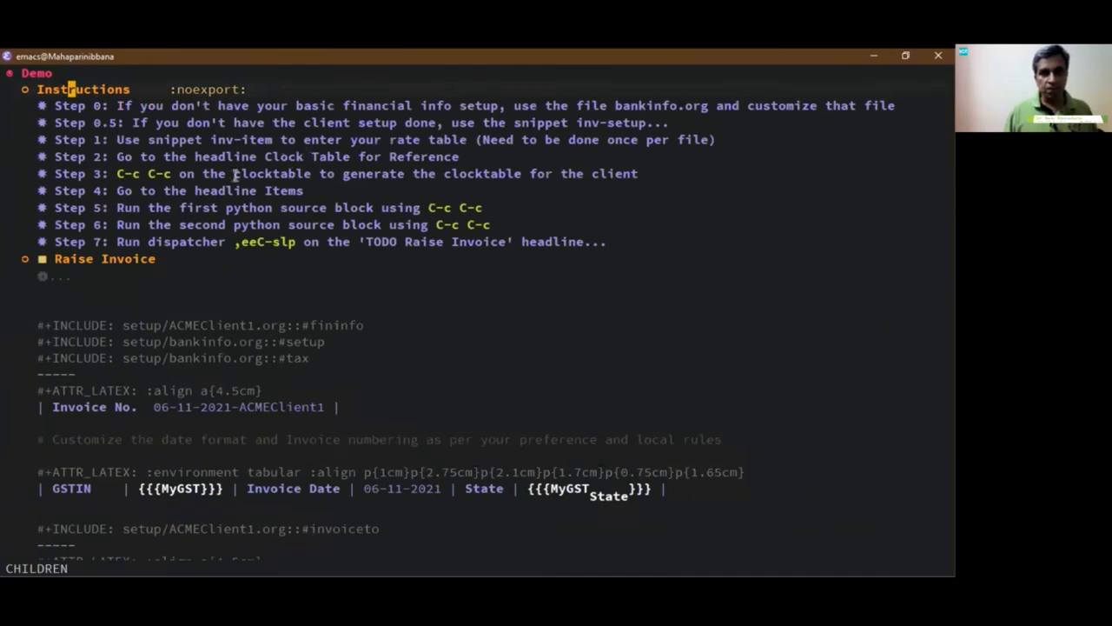
mouse_move(303, 326)
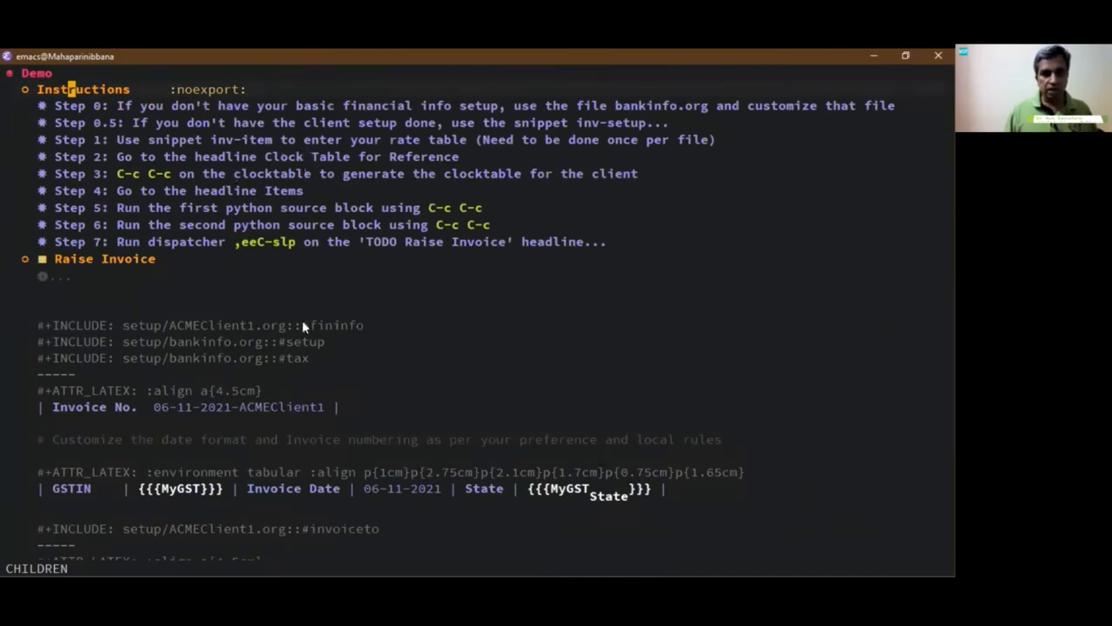
scroll("down", 3)
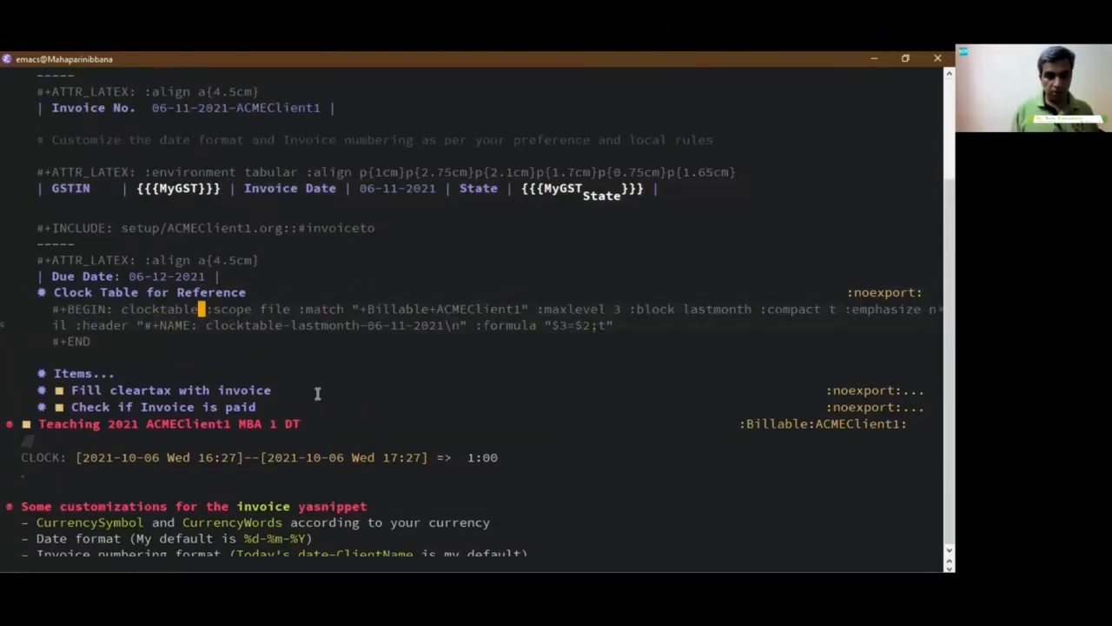
key("C-c C-c")
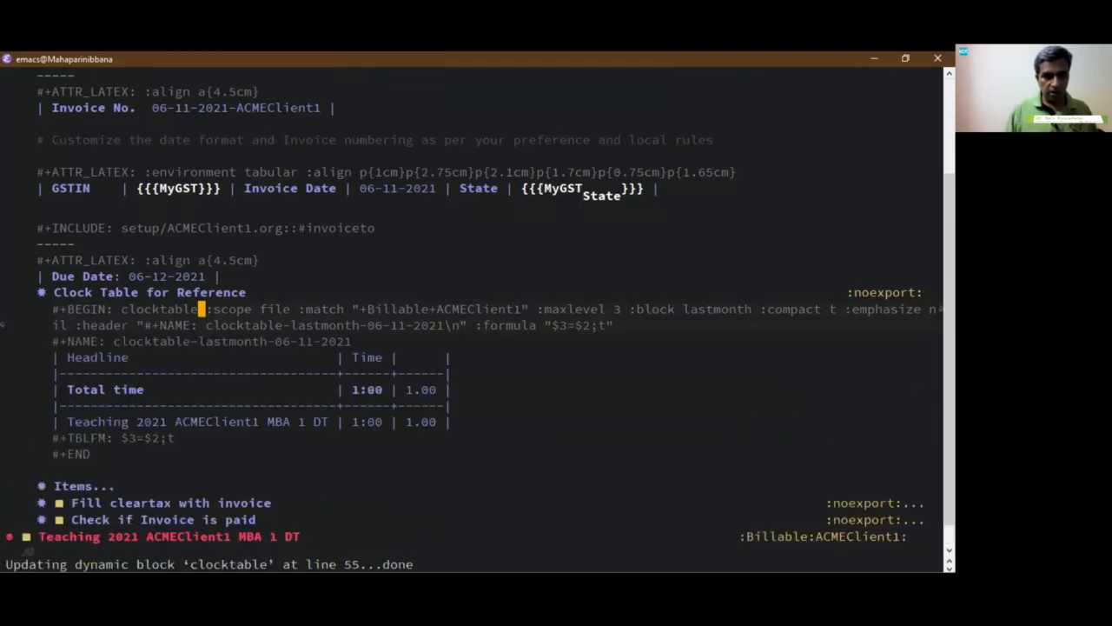
mouse_move(153, 422)
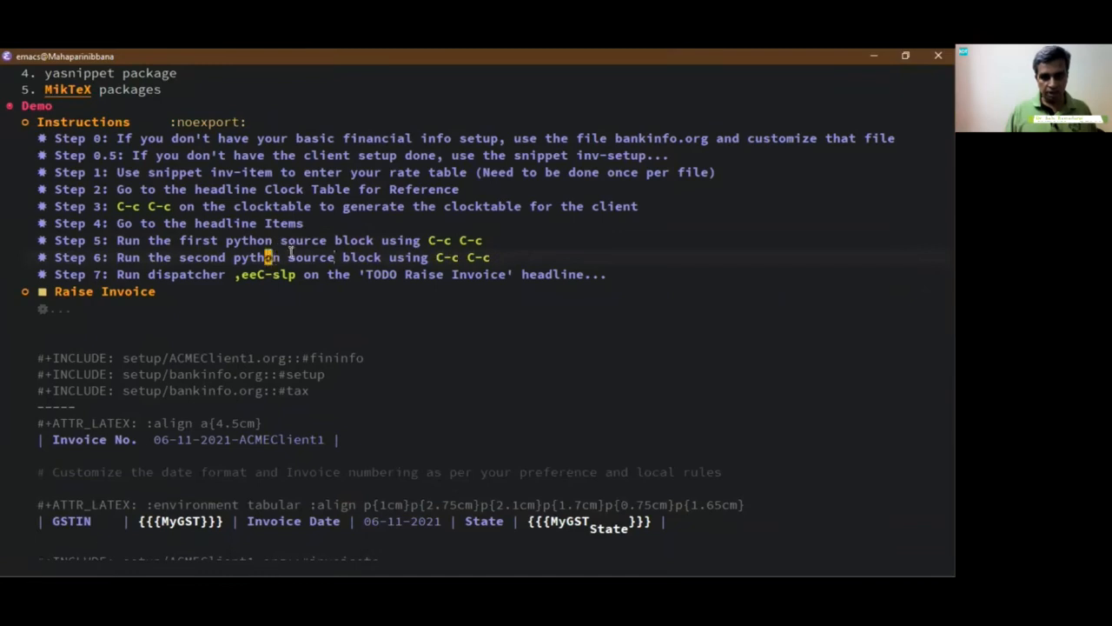
mouse_move(356, 378)
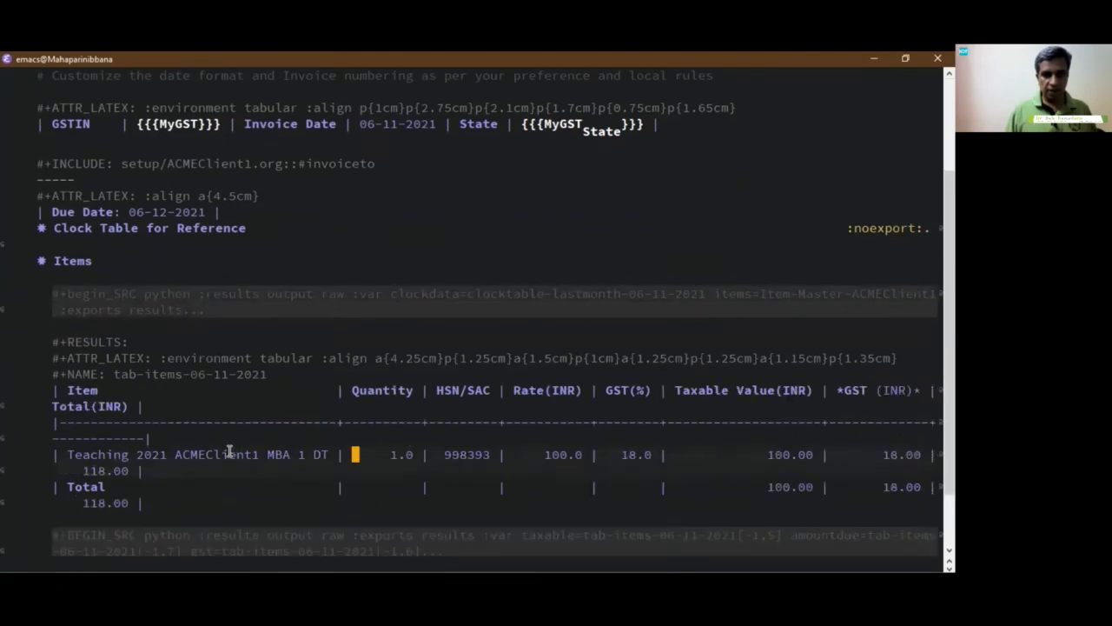
Run the Items python blocks to produce the 118.00 total, amount in words and beancount entries
scroll("down", 3)
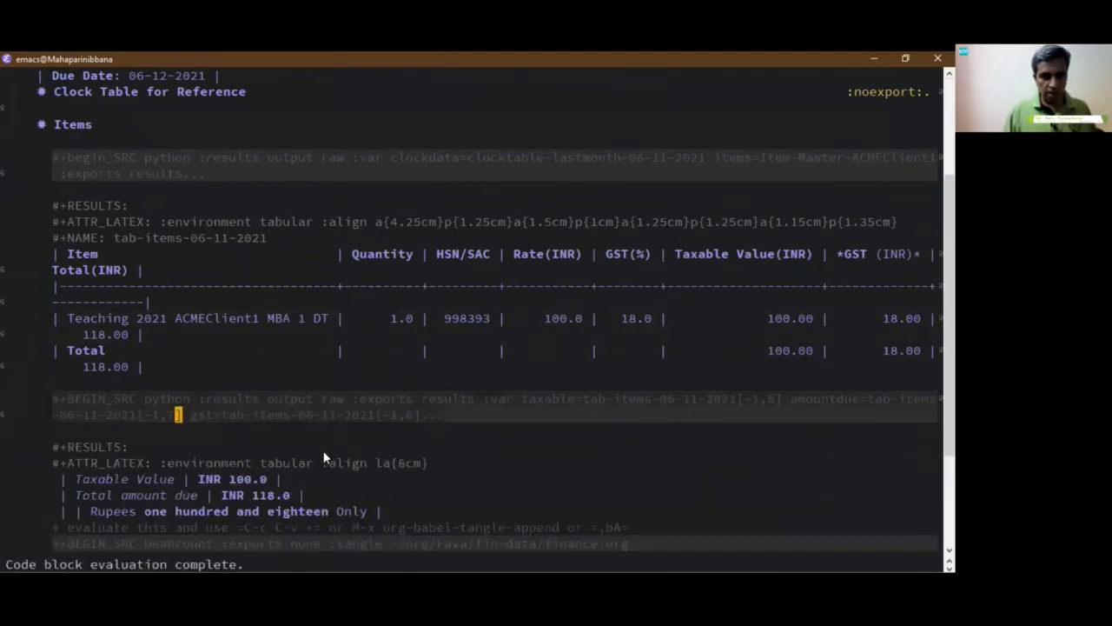
scroll("down", 3)
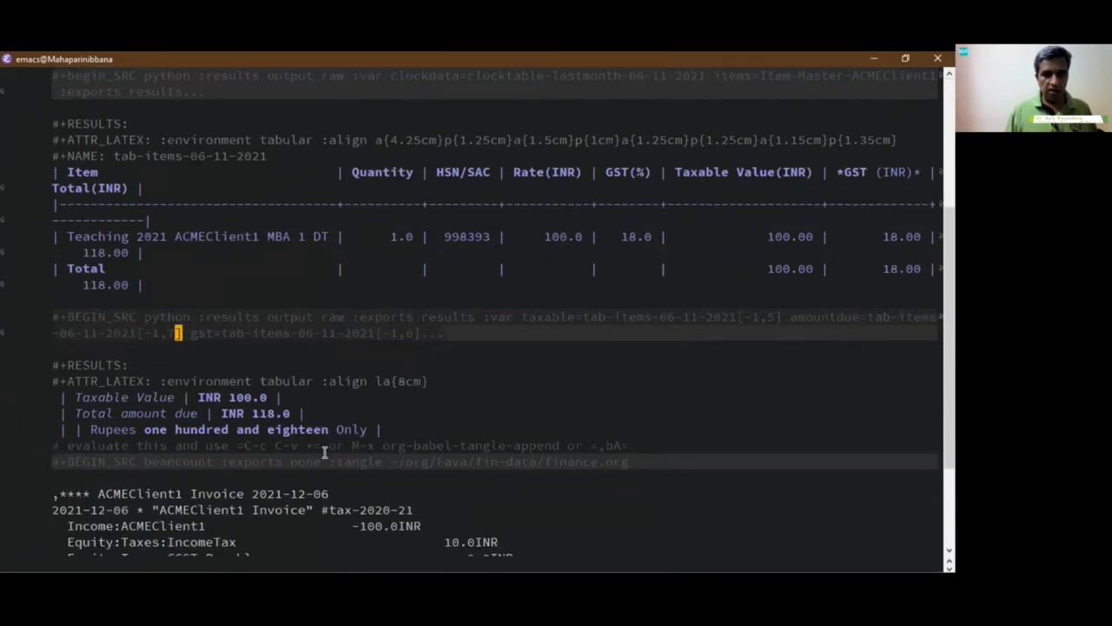
scroll("down", 3)
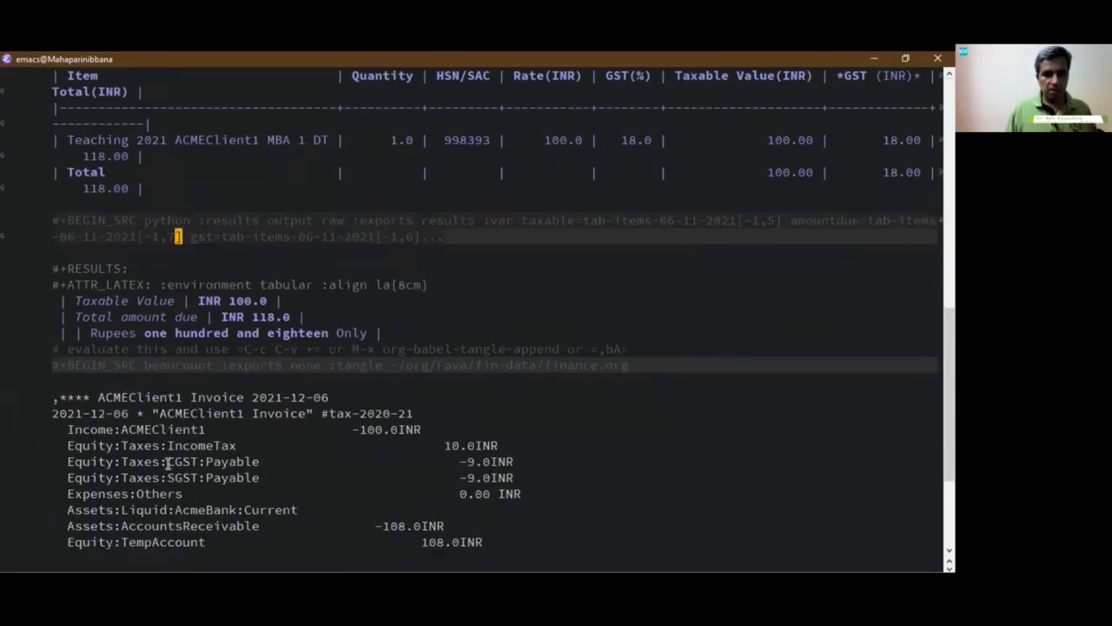
scroll("down", 3)
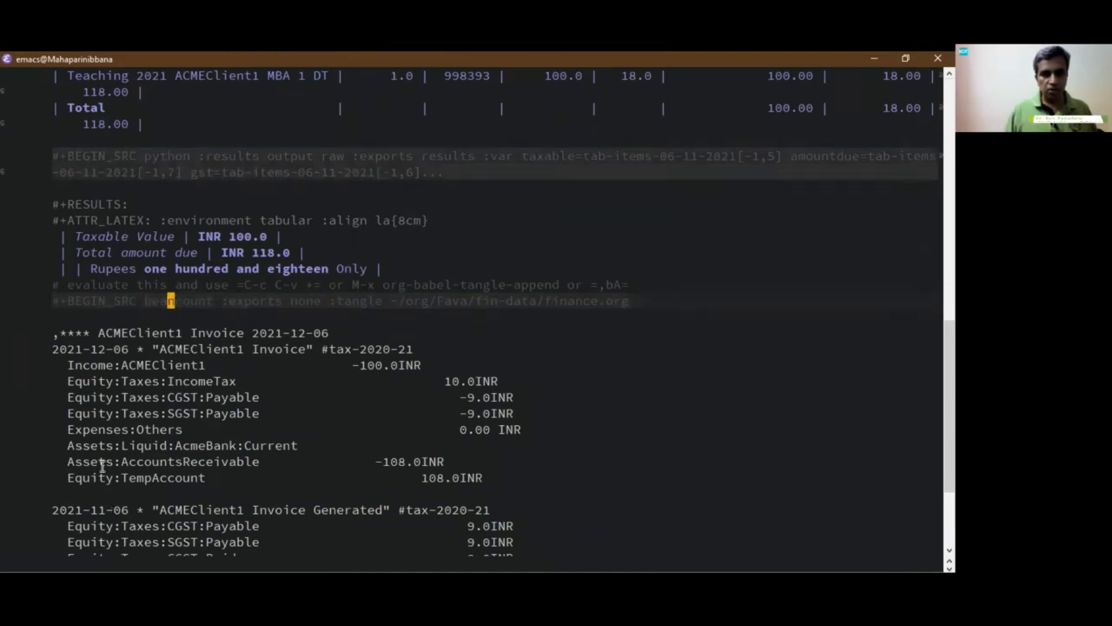
scroll("down", 3)
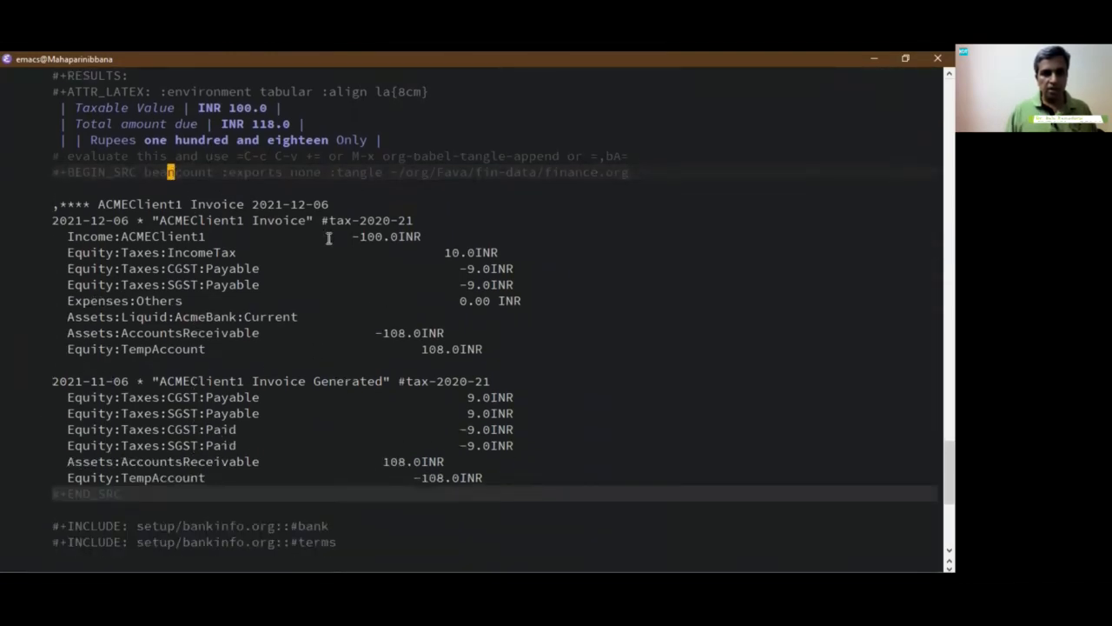
scroll("down", 3)
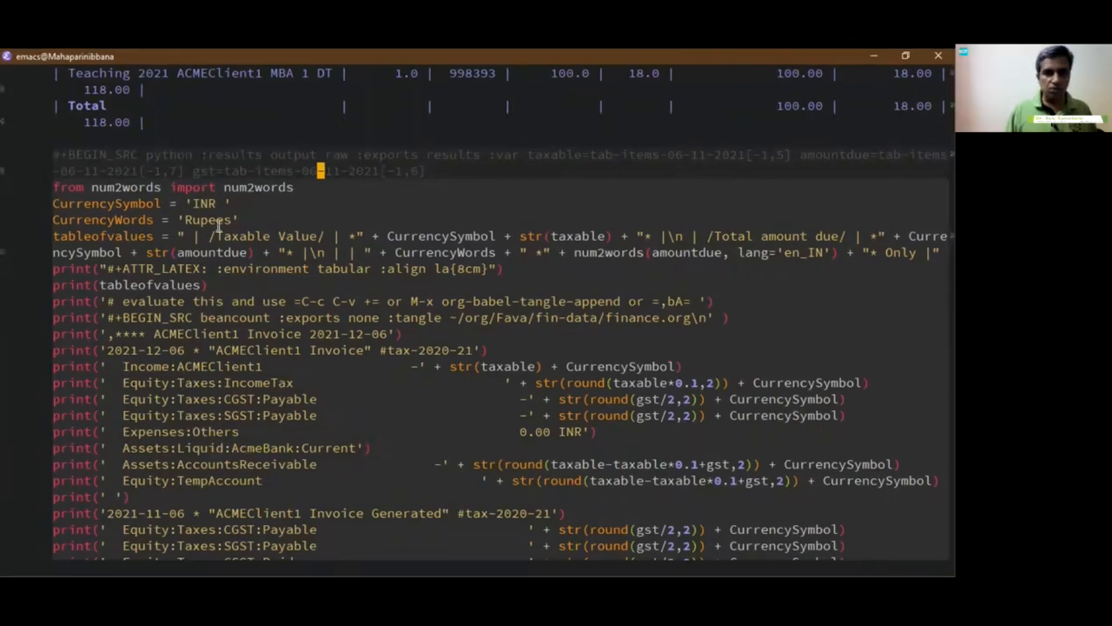
key("C-c C-c")
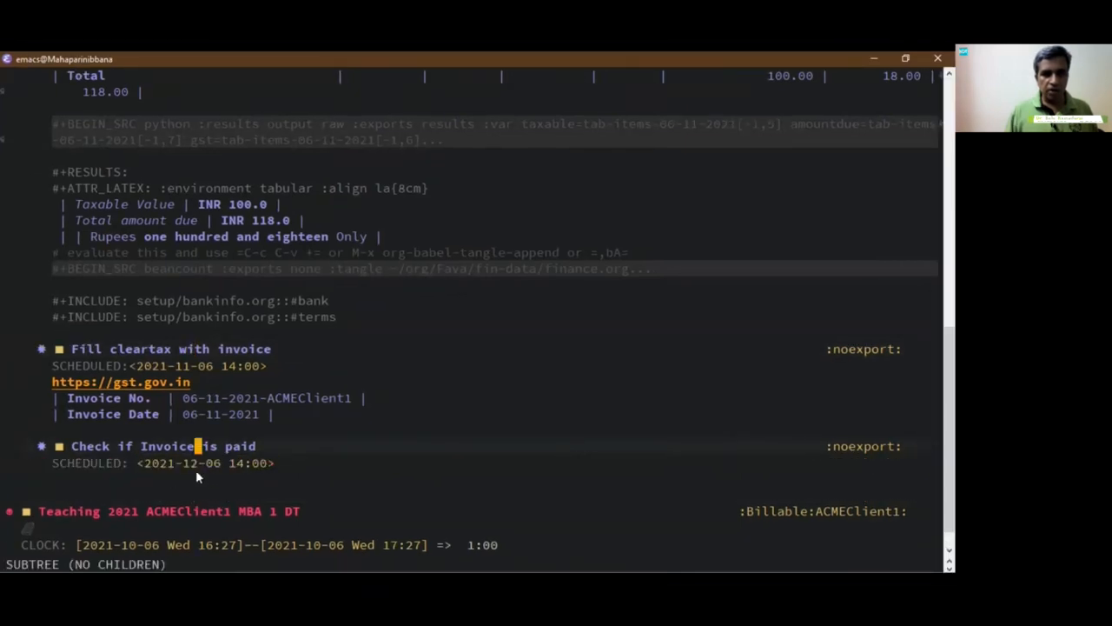
mouse_move(180, 491)
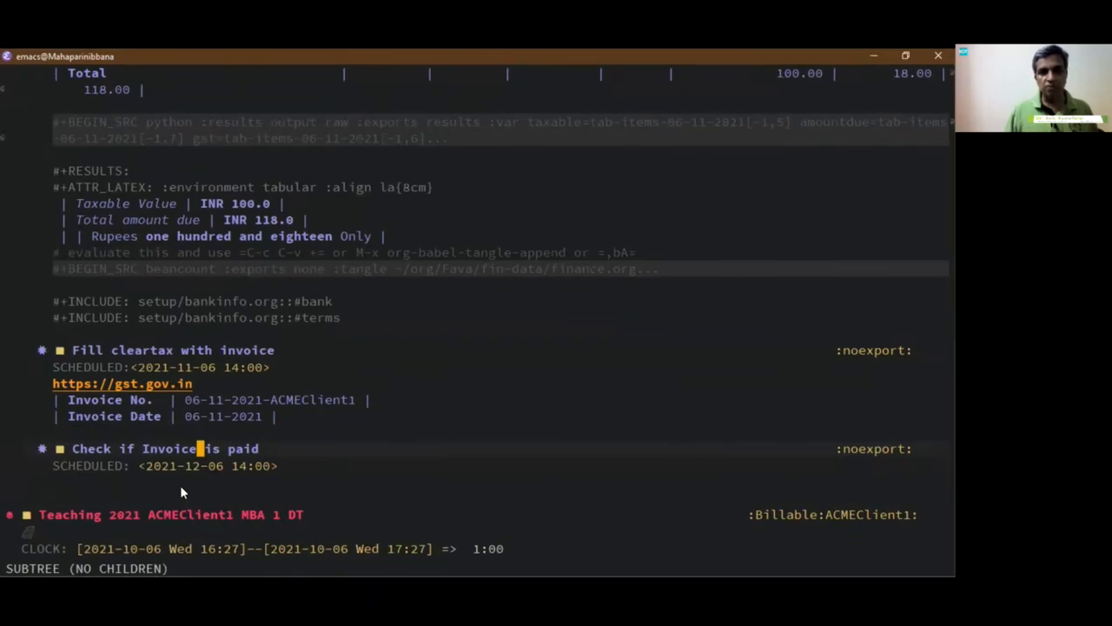
mouse_move(357, 380)
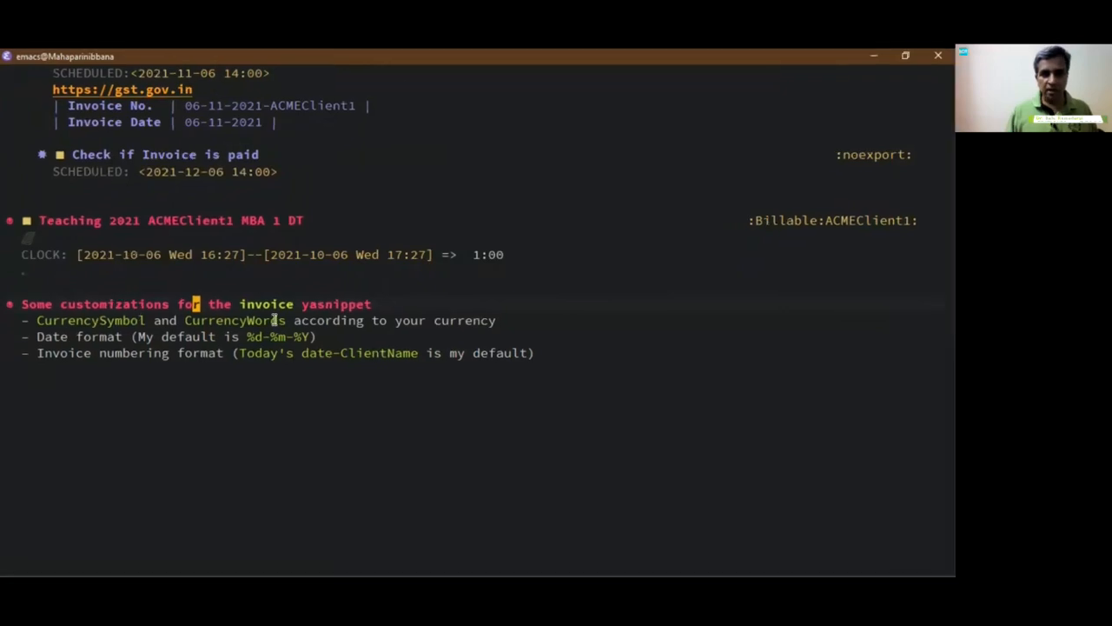
mouse_move(9, 338)
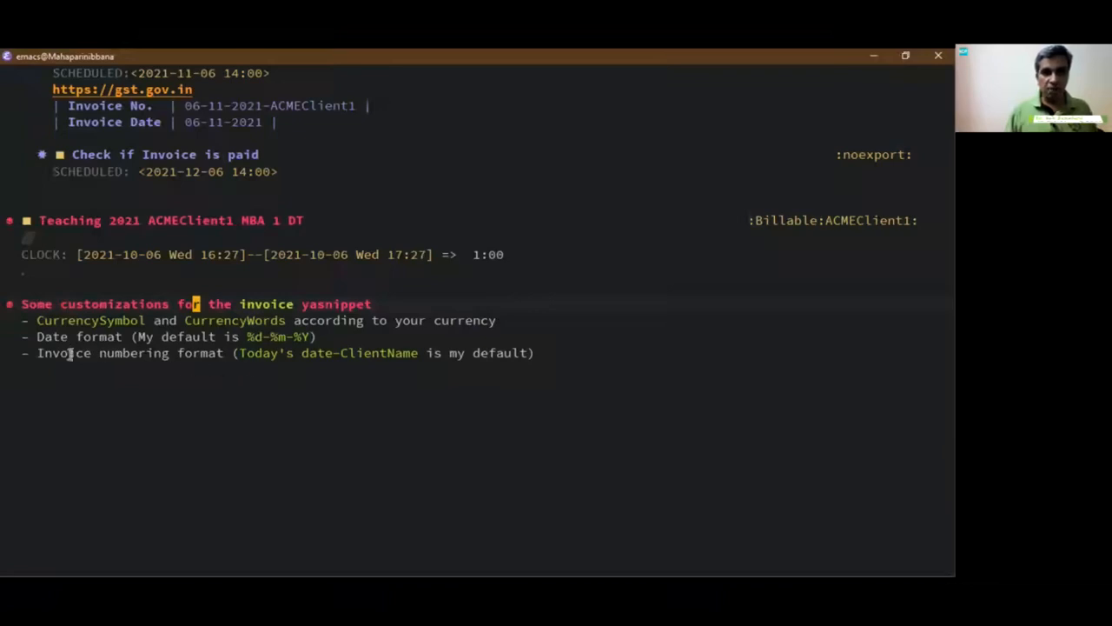
mouse_move(369, 358)
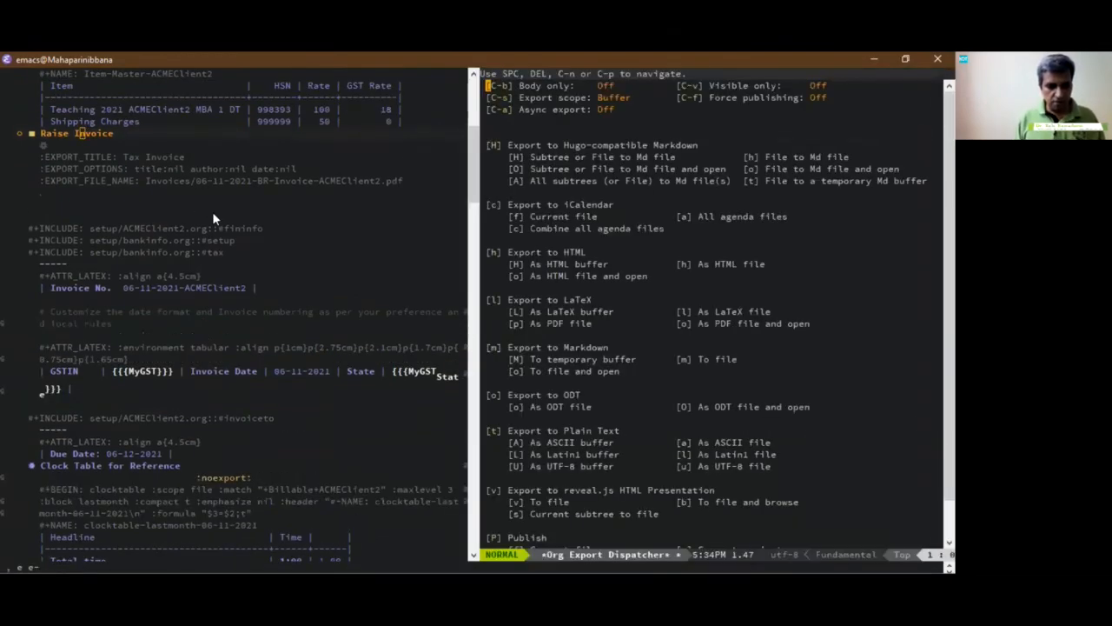
Export the Raise Invoice subtree as a LaTeX PDF and scroll the ACMEClient2 invoice
key("C-s")
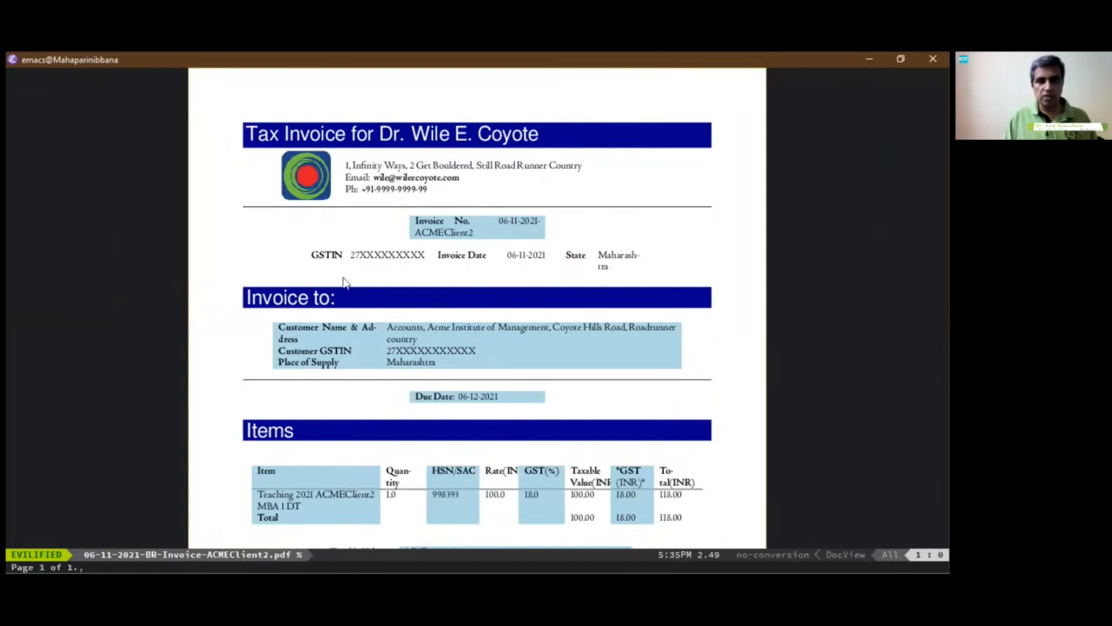
mouse_move(369, 327)
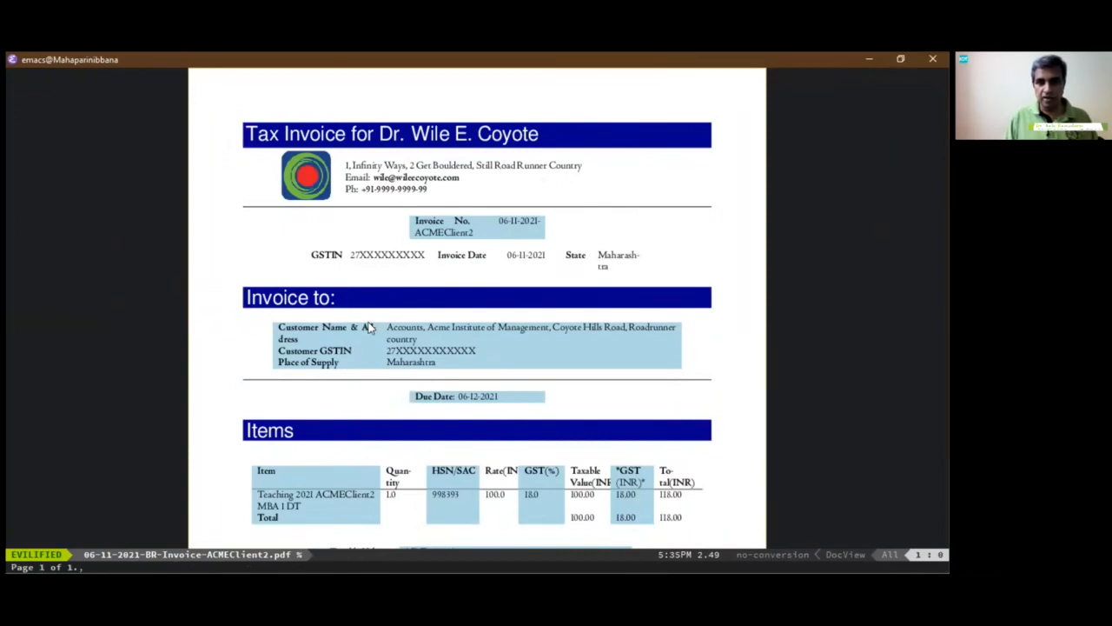
scroll("down", 3)
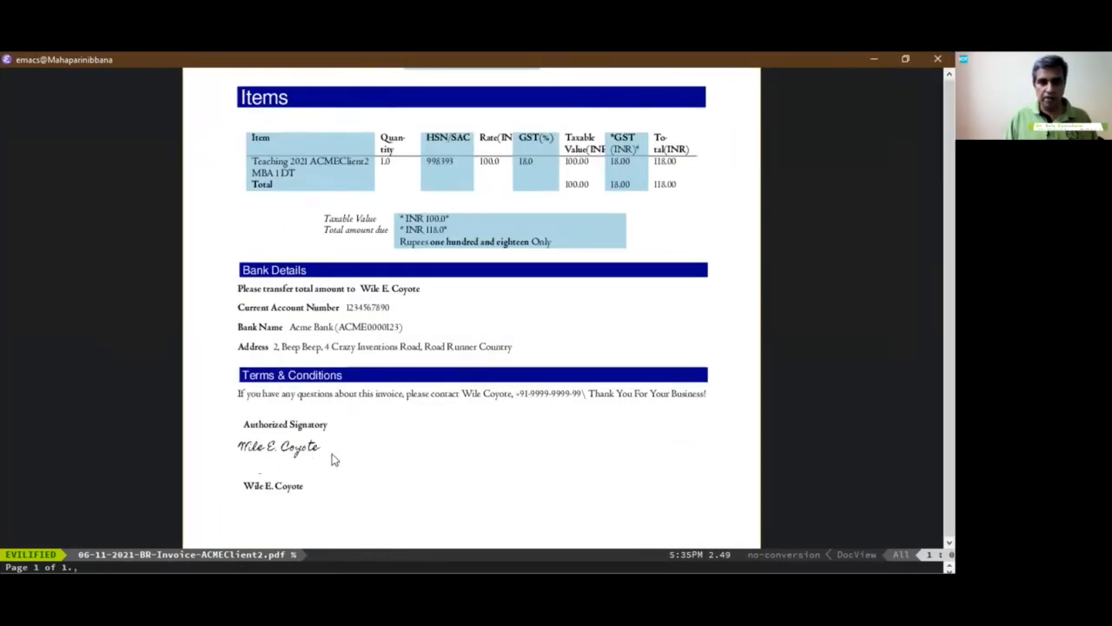